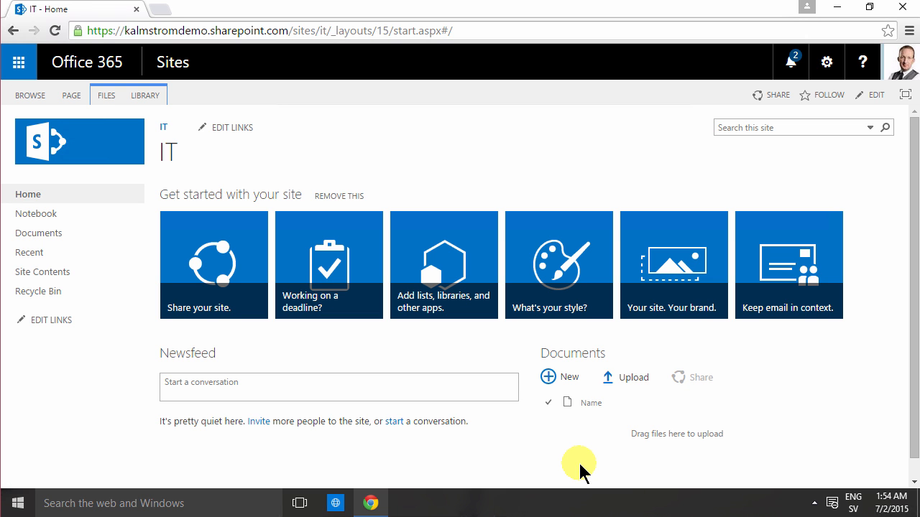
mouse_move(539, 450)
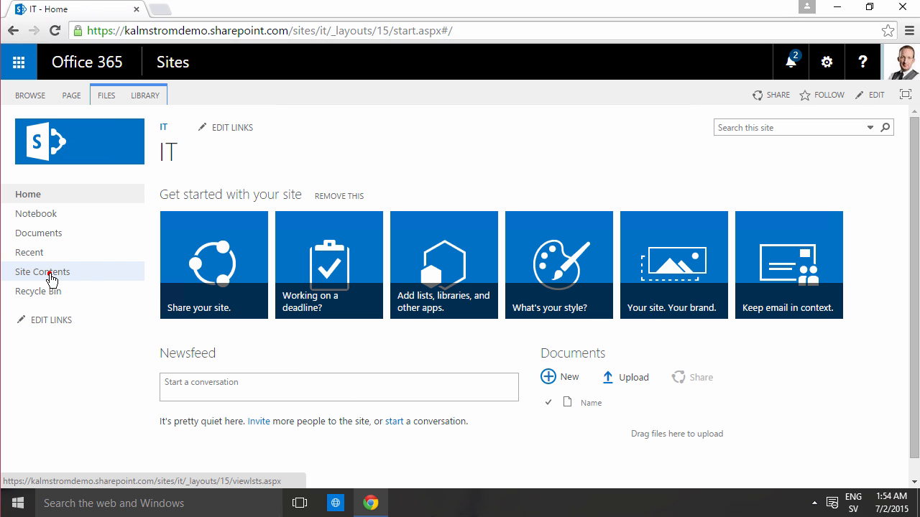
Add an Issue Tracking app named IT Tickets from Site Contents
left_click(42, 272)
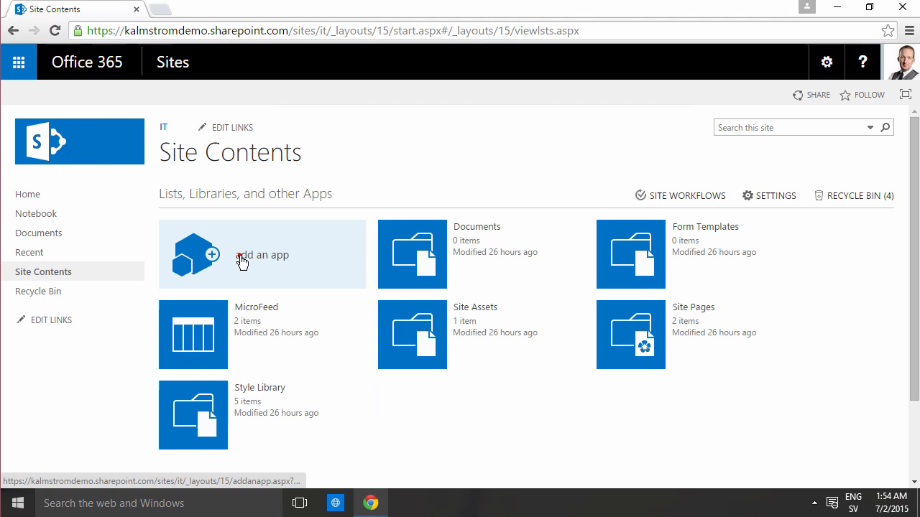
left_click(243, 261)
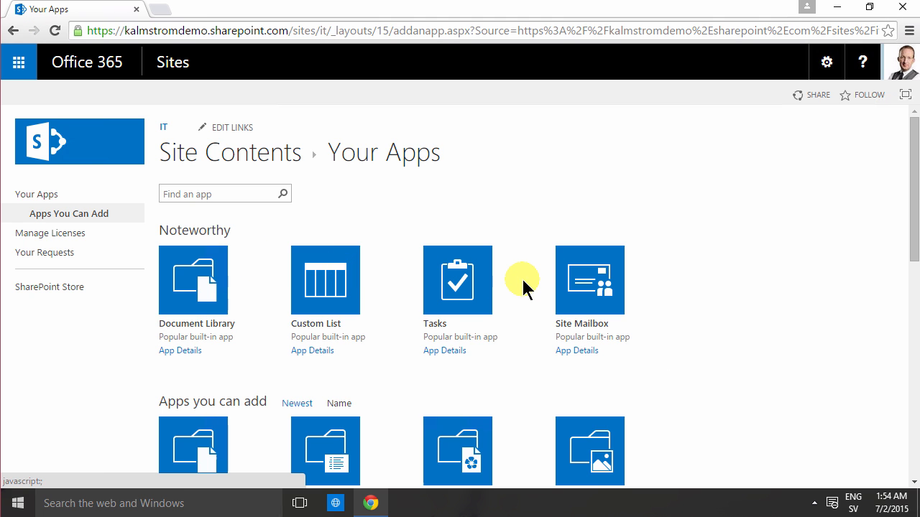
scroll("down", 3)
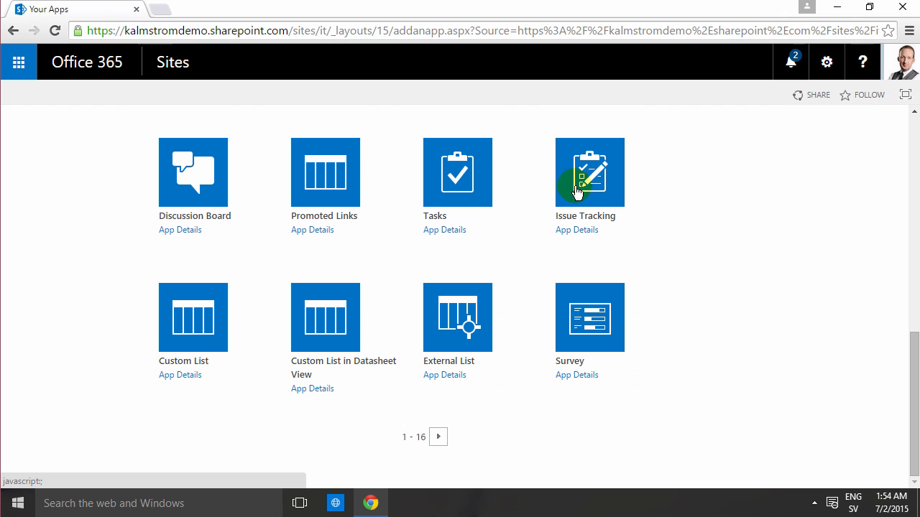
mouse_move(474, 185)
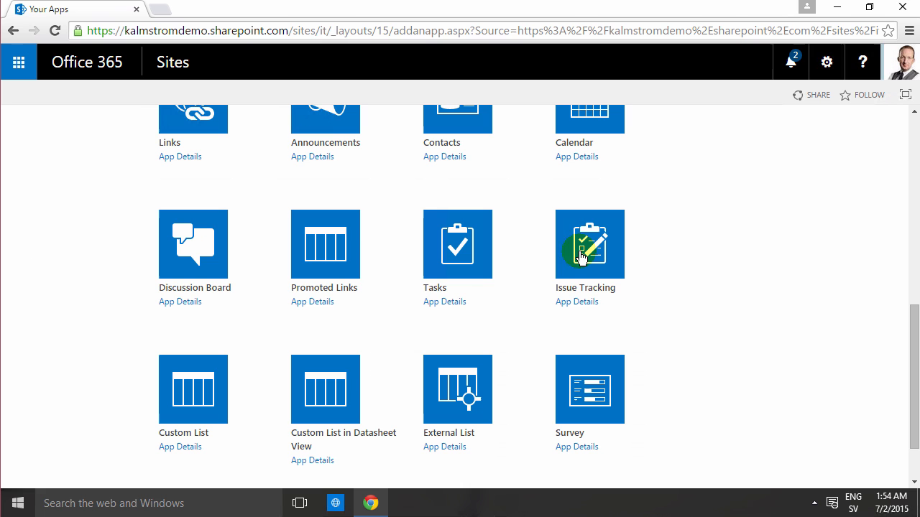
left_click(589, 244)
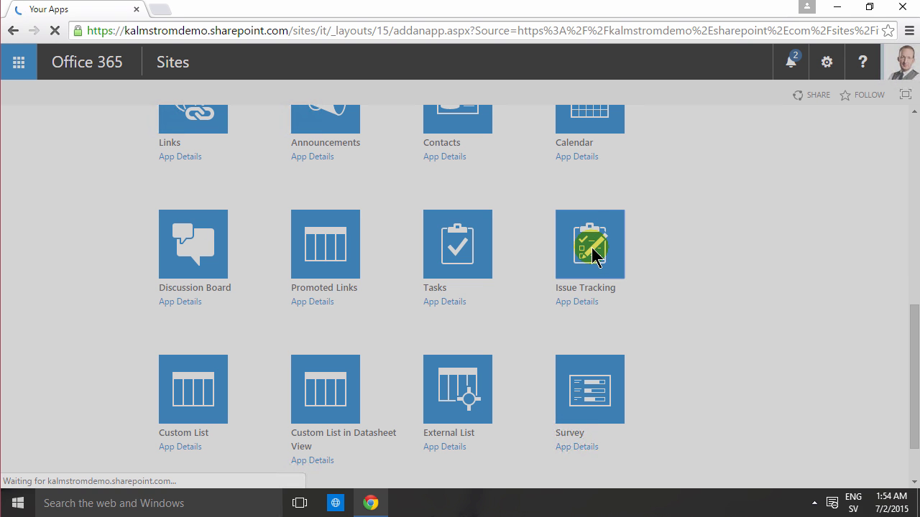
left_click(589, 244)
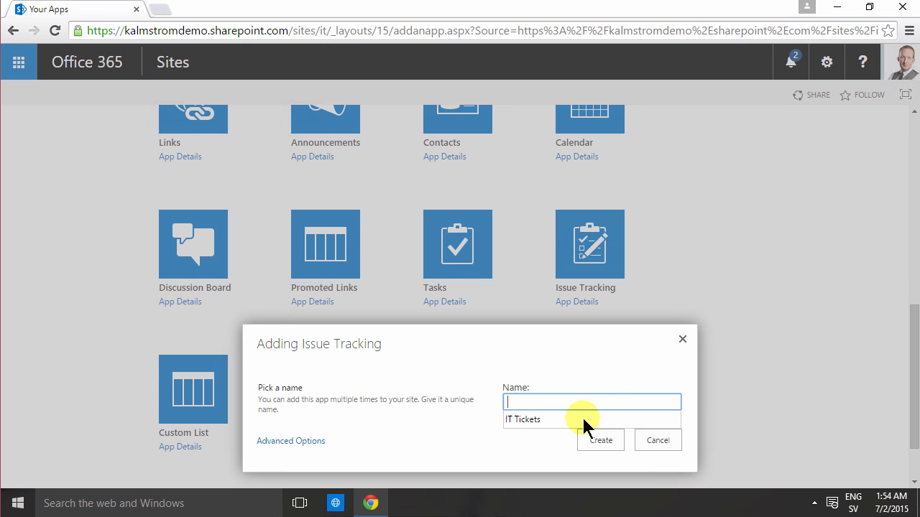
left_click(600, 440)
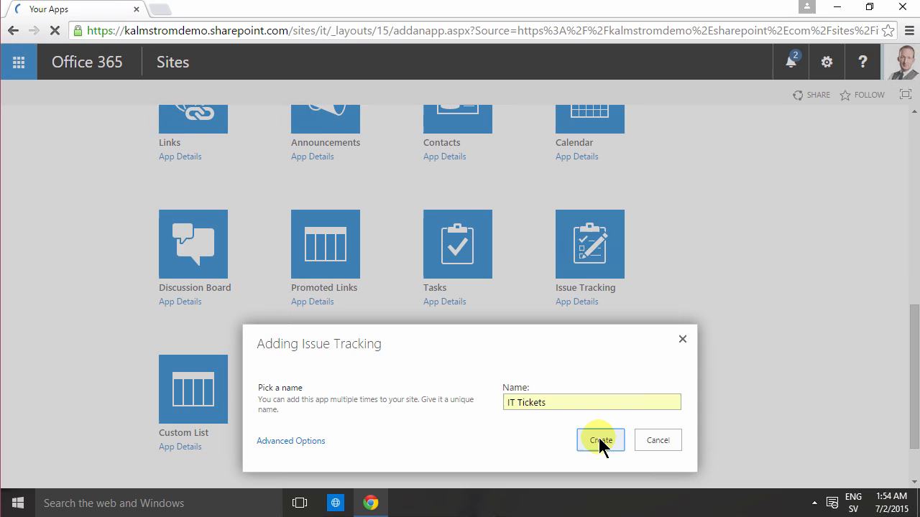
left_click(600, 440)
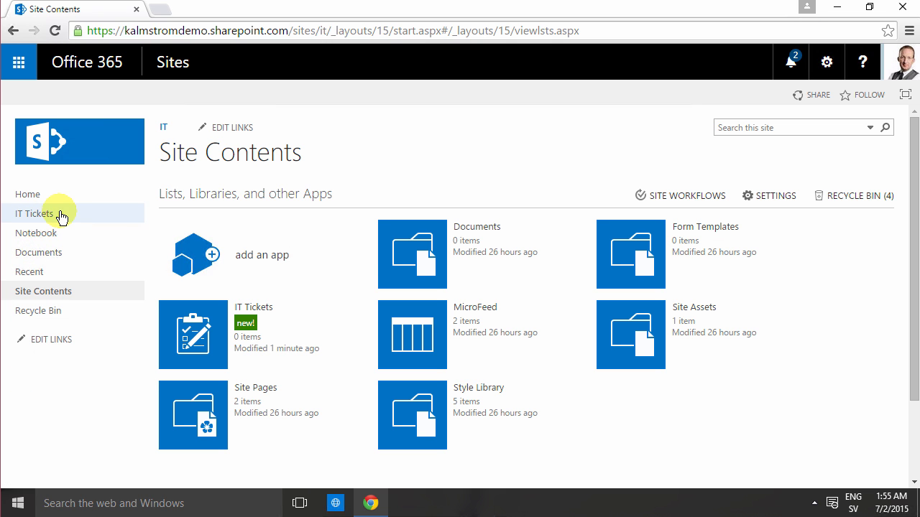
Reach the empty IT Tickets All Issues view via its list settings page
left_click(351, 311)
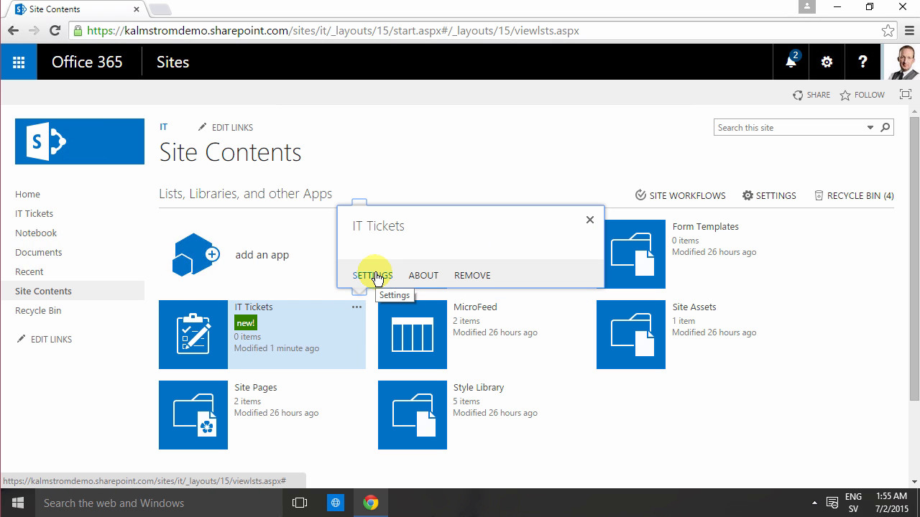
left_click(33, 213)
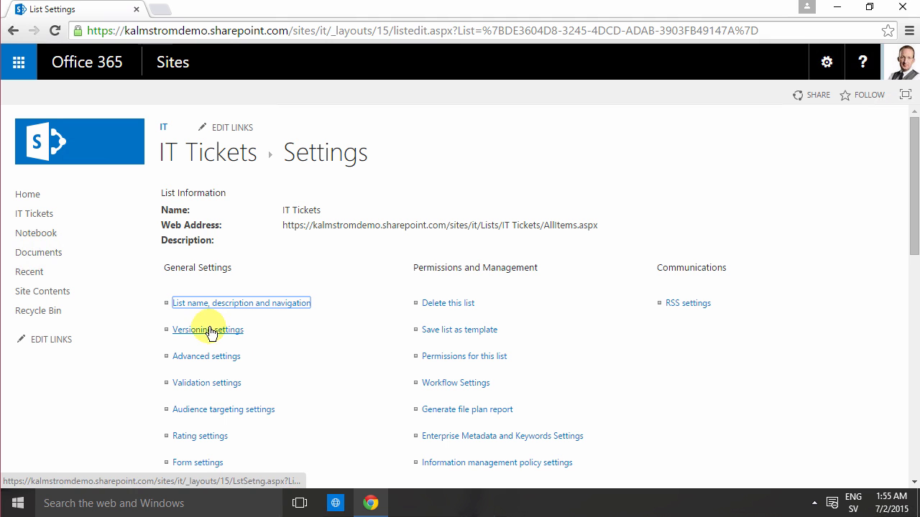
left_click(207, 330)
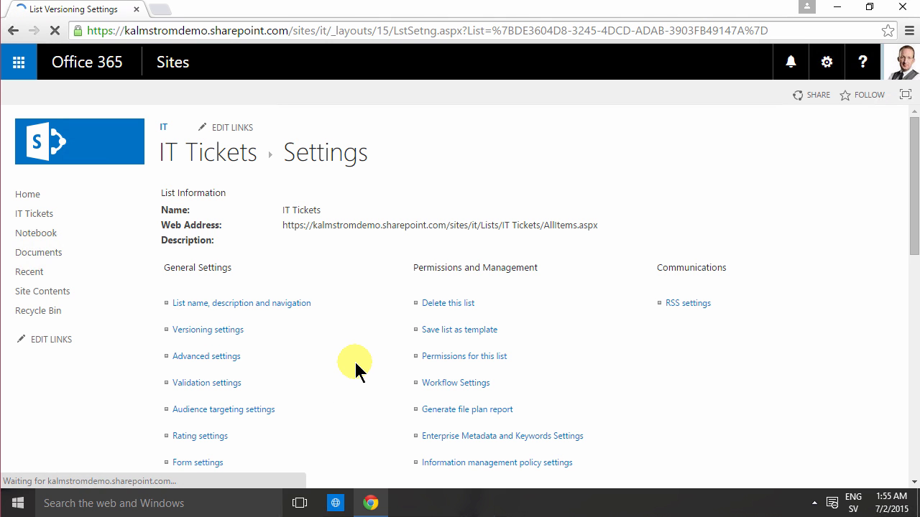
left_click(207, 329)
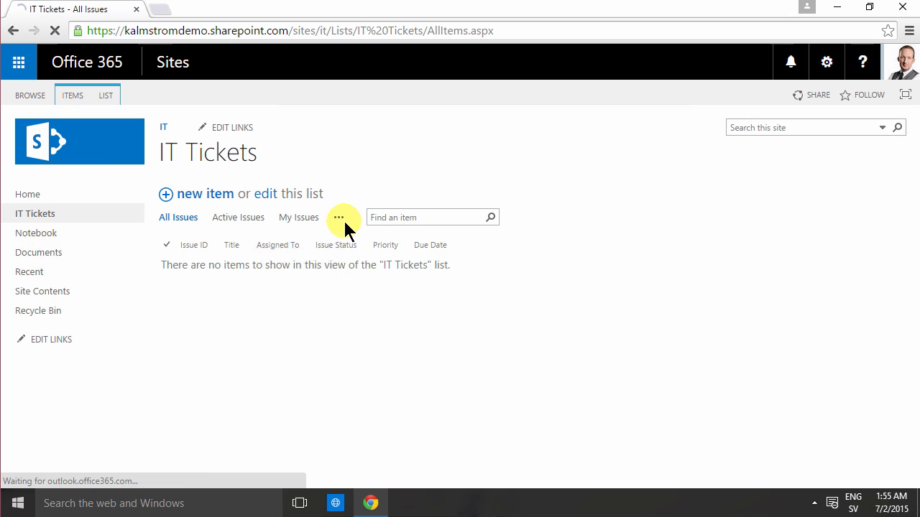
Open List Settings for IT Tickets from the list commands to see its columns
left_click(339, 217)
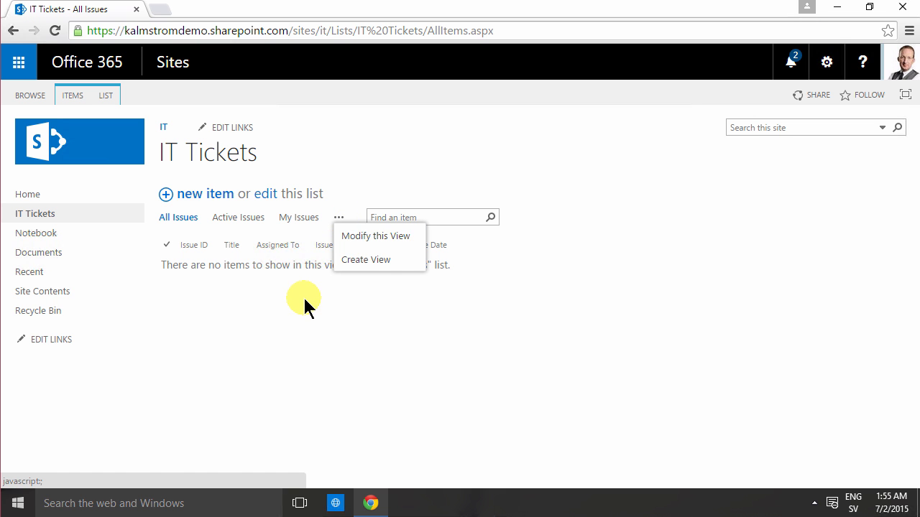
left_click(340, 217)
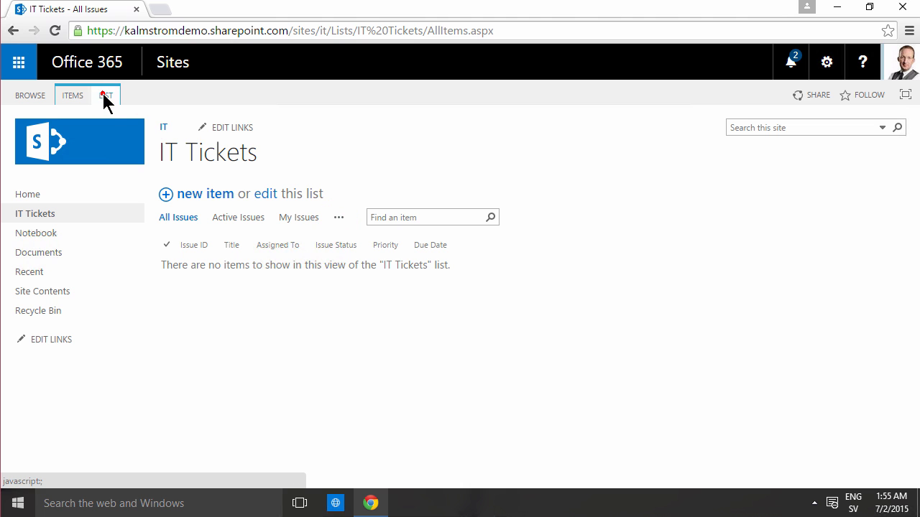
left_click(106, 95)
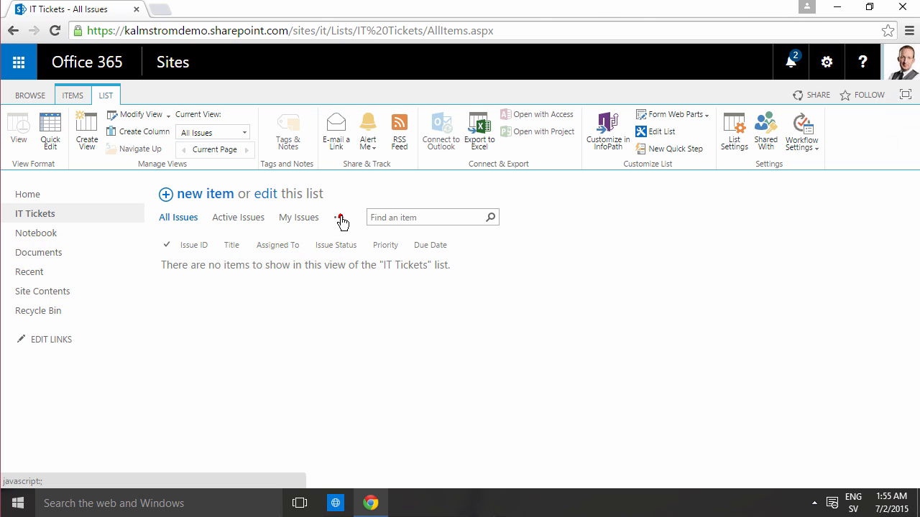
left_click(339, 218)
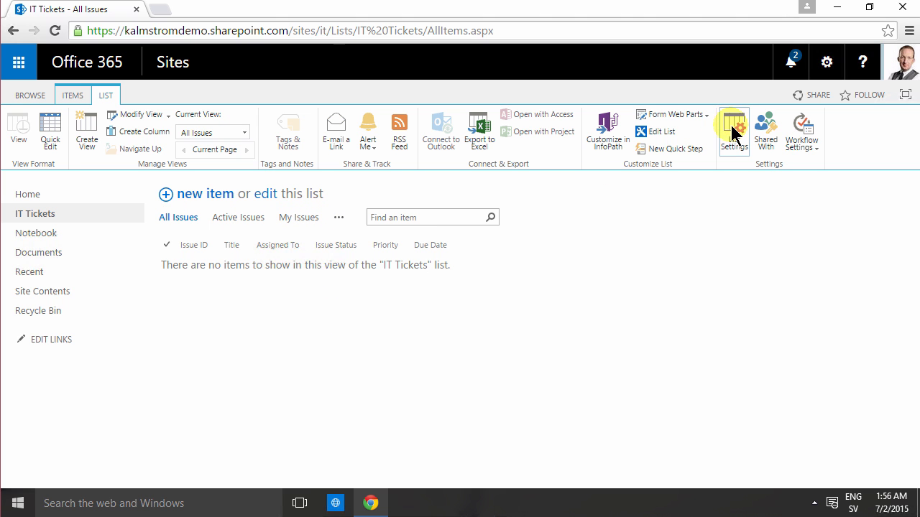
left_click(734, 126)
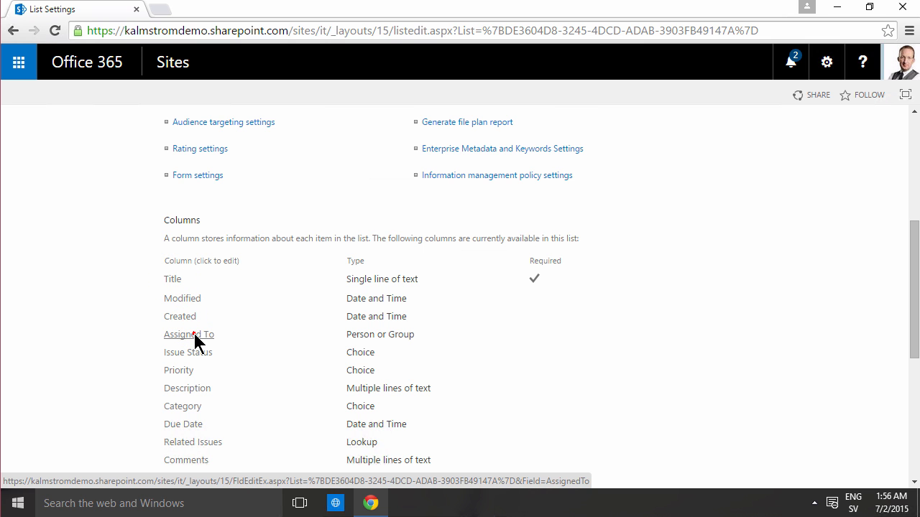
Open the Assigned To column settings and cancel without saving changes
left_click(189, 334)
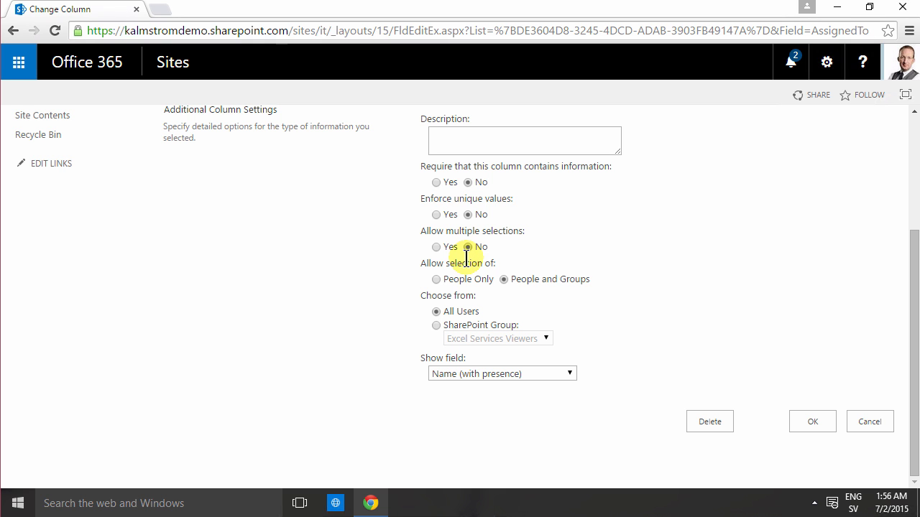
mouse_move(436, 250)
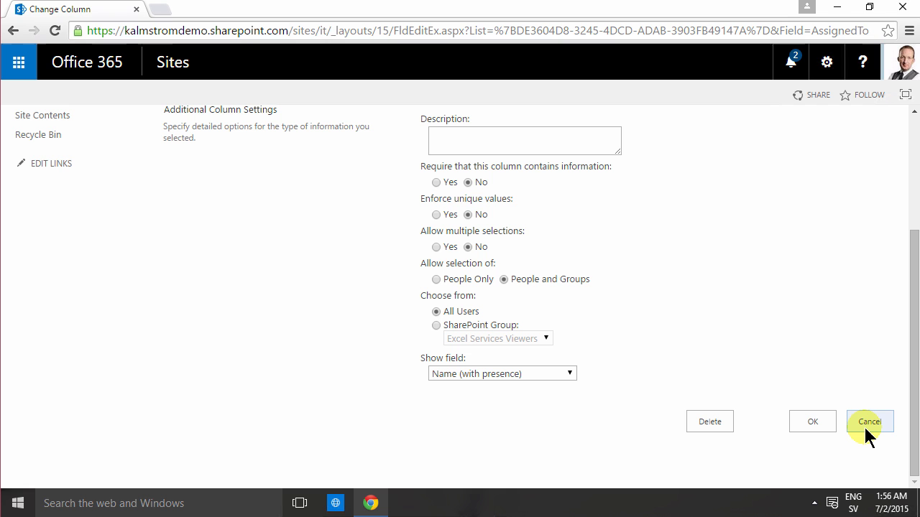
left_click(871, 421)
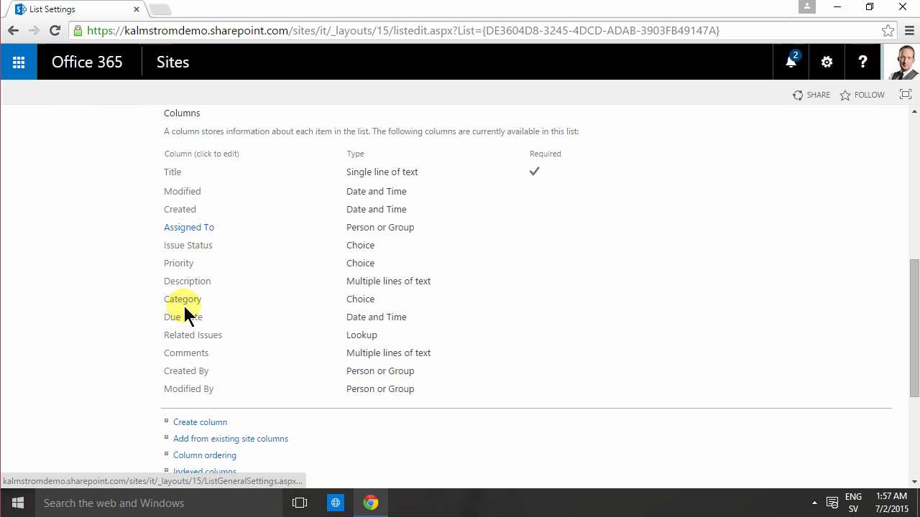
Set Category choices to Hardware, Software and User, clear the default, and save
left_click(182, 299)
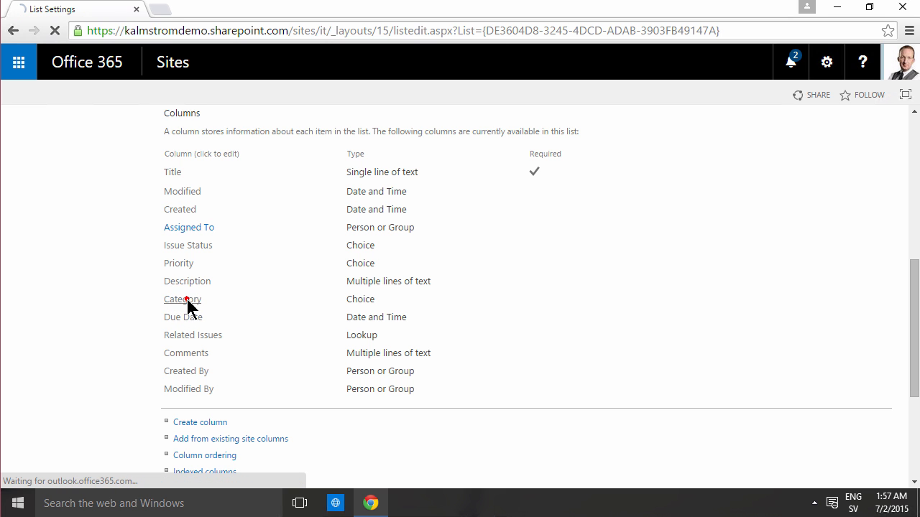
left_click(182, 299)
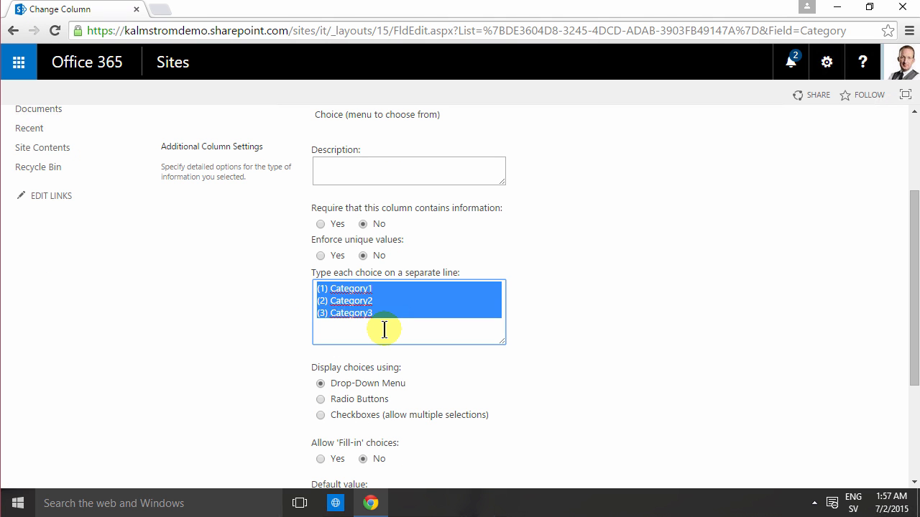
type("Software")
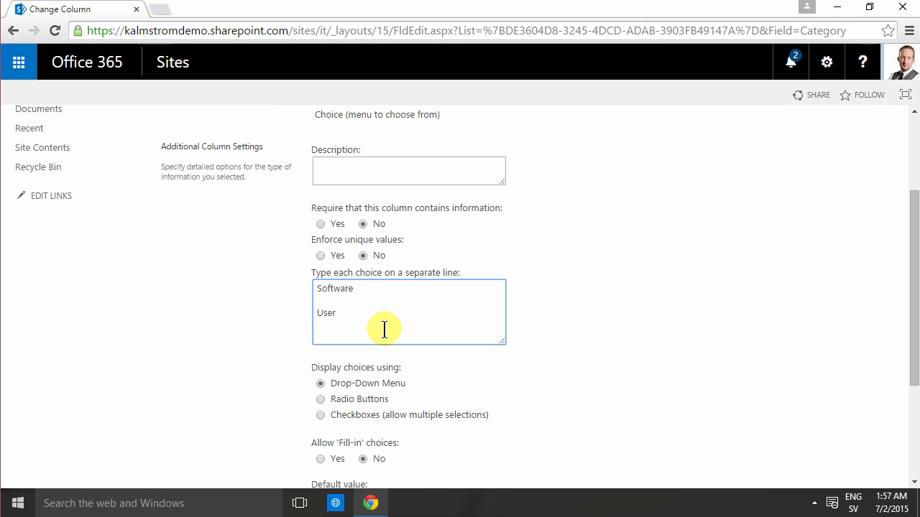
type("Hardware")
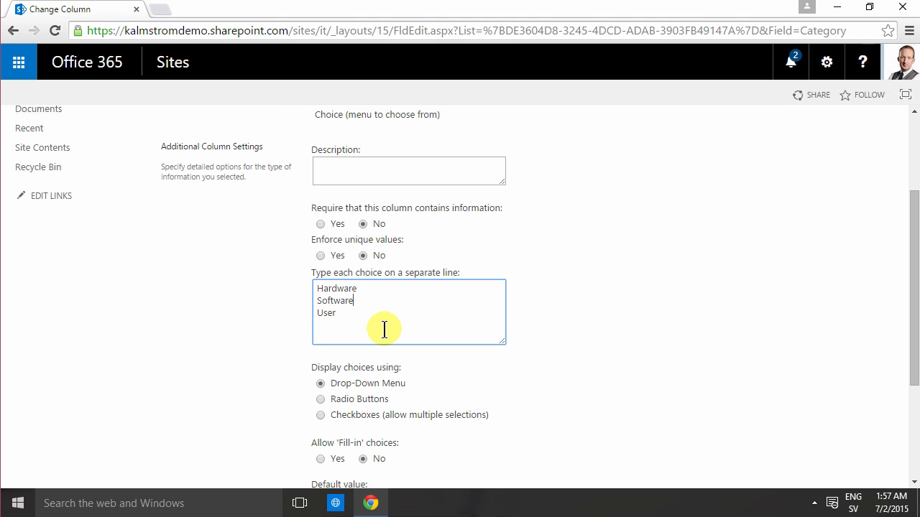
scroll("down", 3)
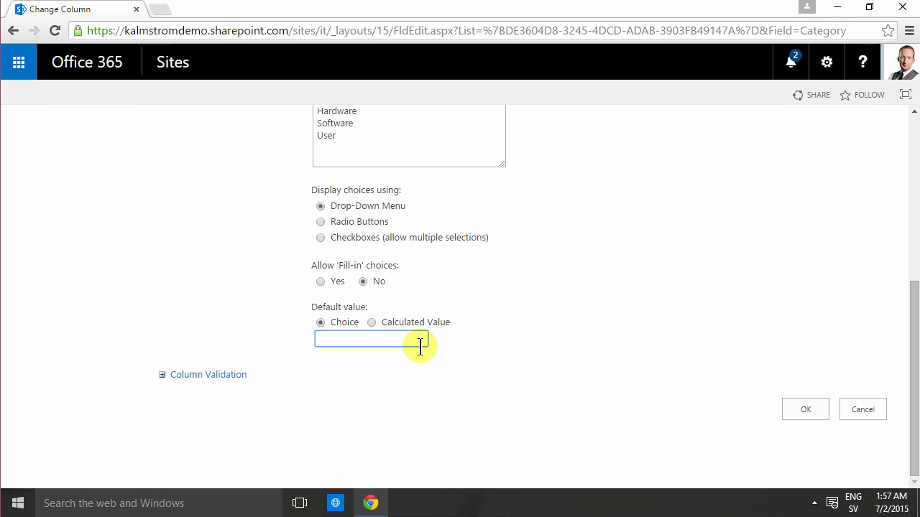
left_click(371, 339)
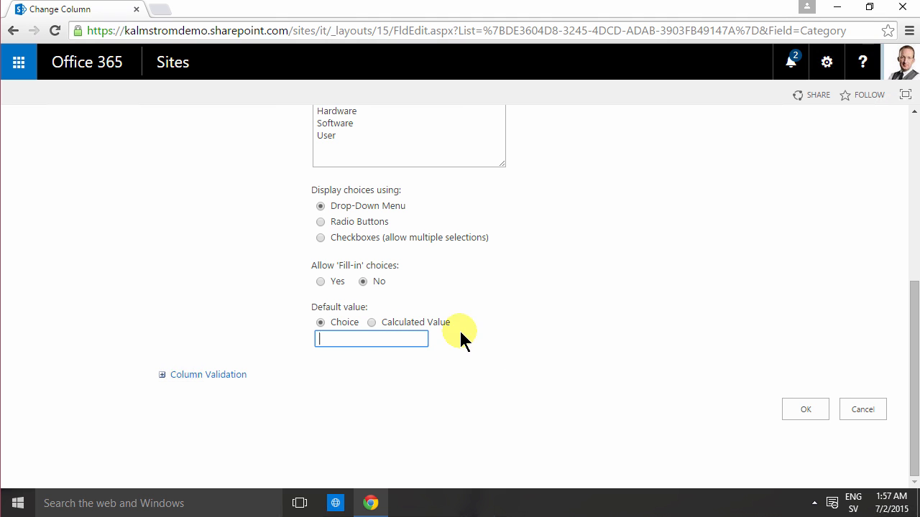
left_click(805, 409)
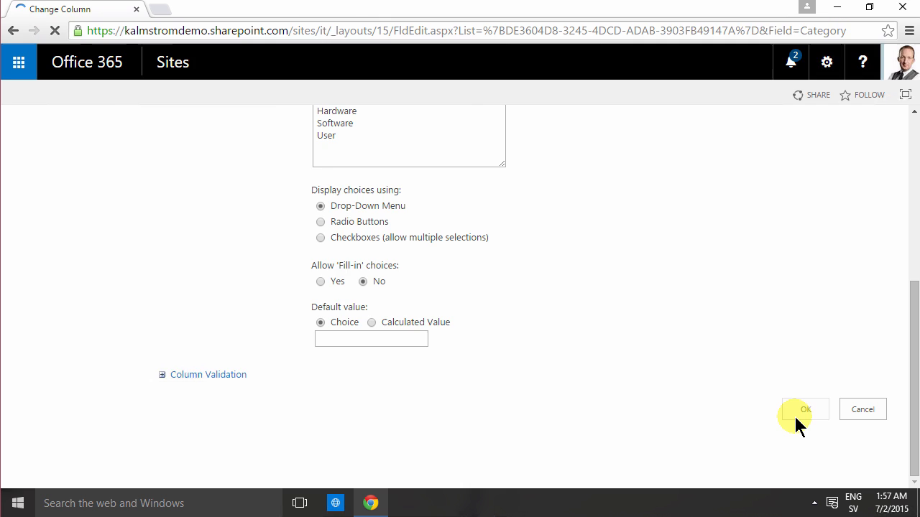
left_click(805, 410)
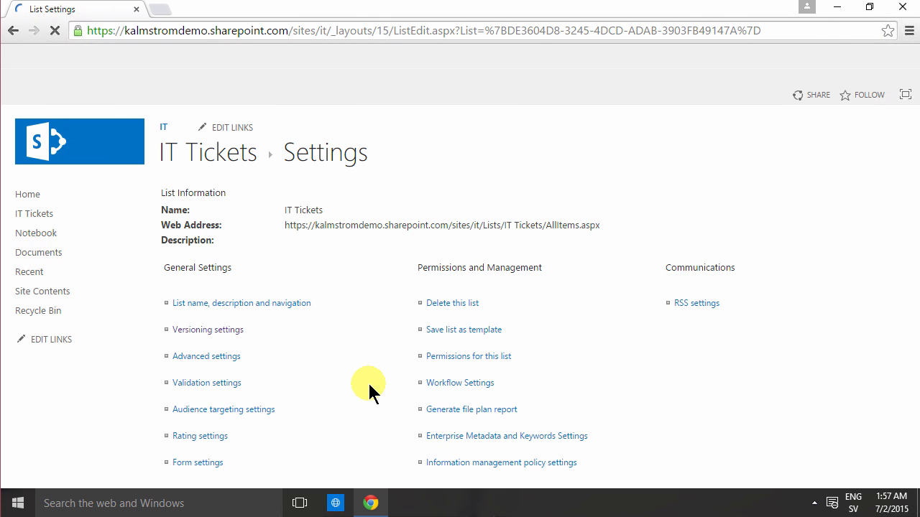
left_click(659, 370)
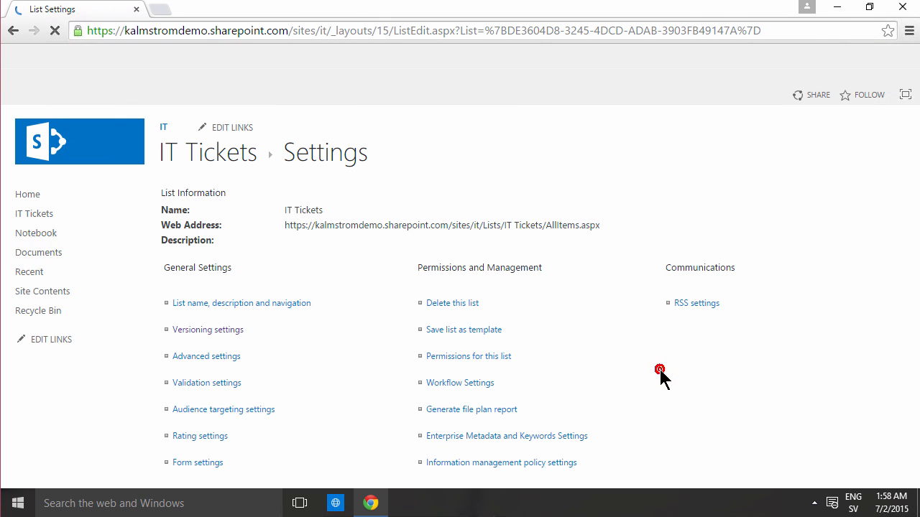
scroll("down", 3)
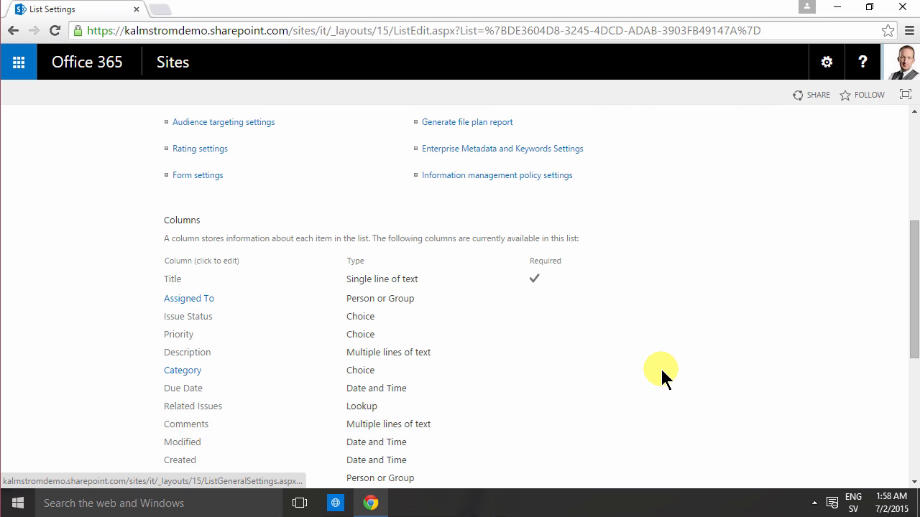
Delete the Related Issues lookup column from IT Tickets and confirm
left_click(183, 370)
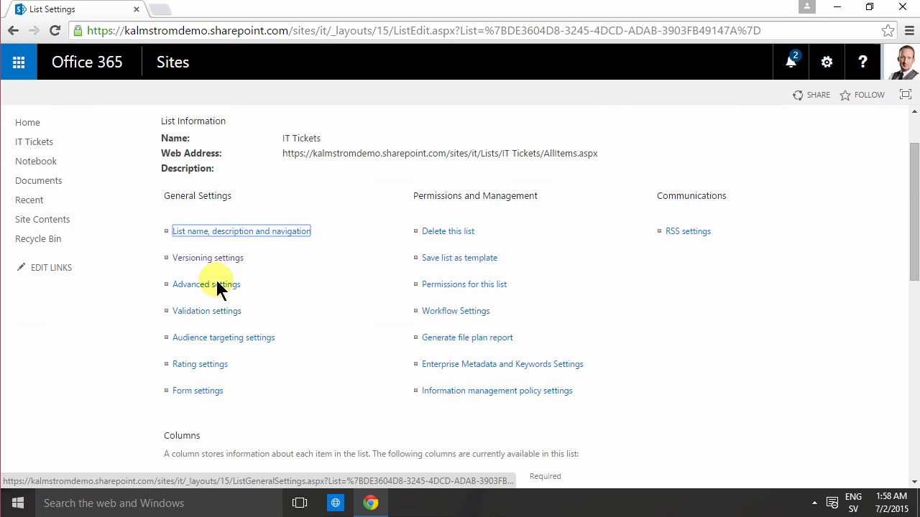
scroll("down", 3)
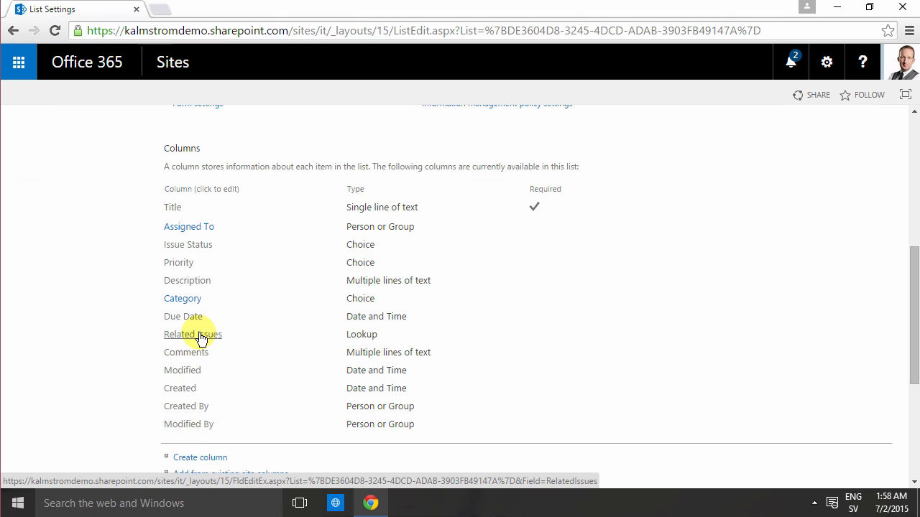
left_click(199, 334)
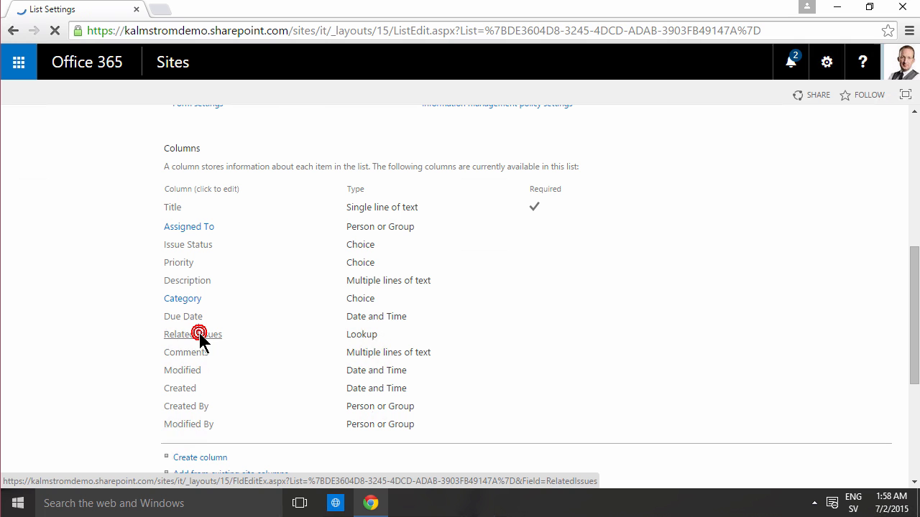
left_click(200, 335)
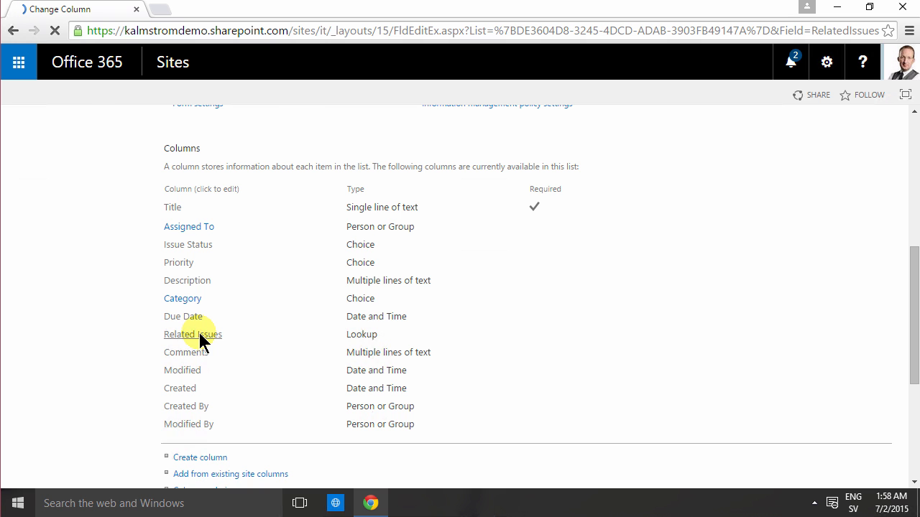
left_click(192, 334)
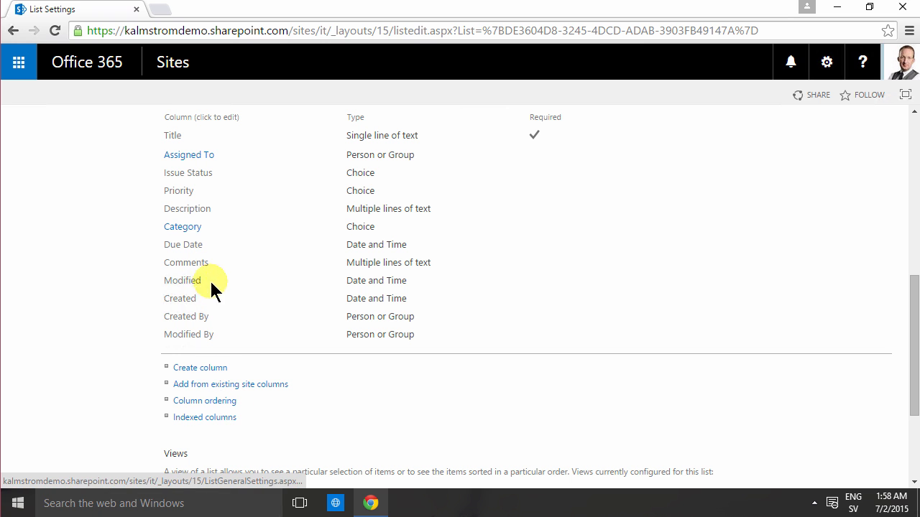
scroll("up", 3)
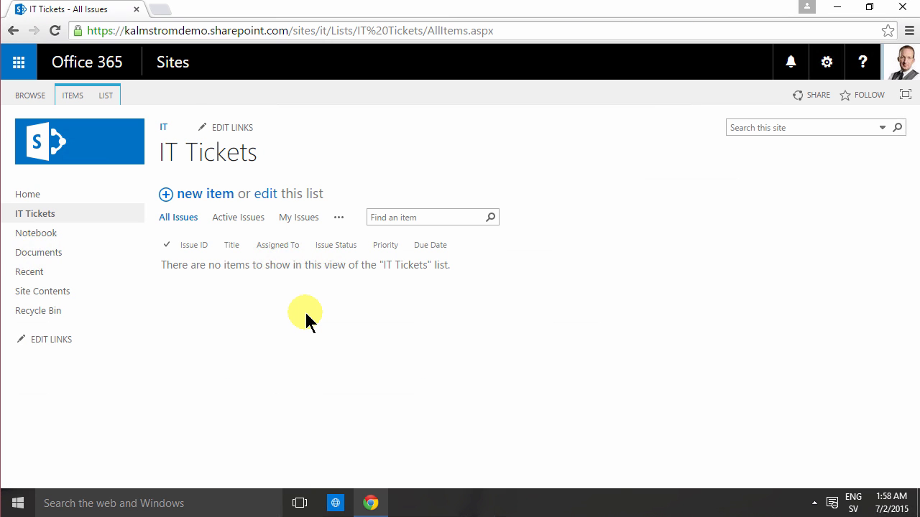
mouse_move(302, 339)
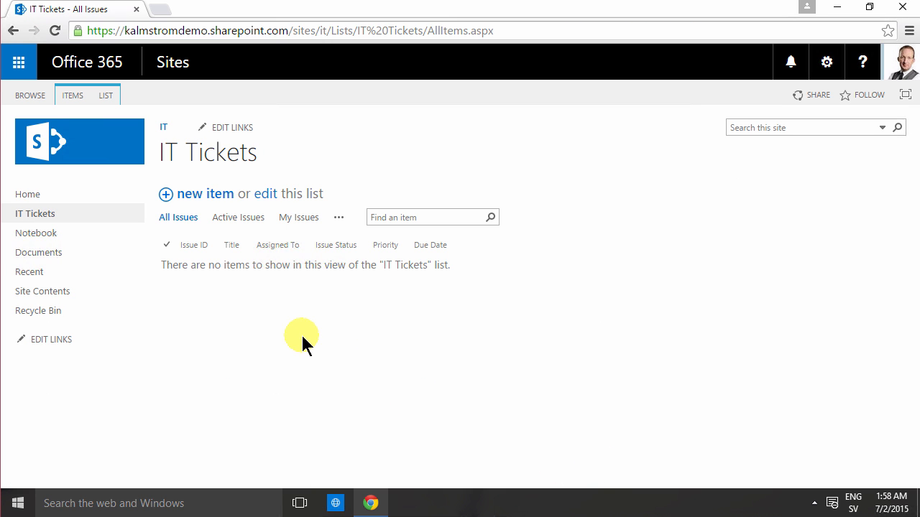